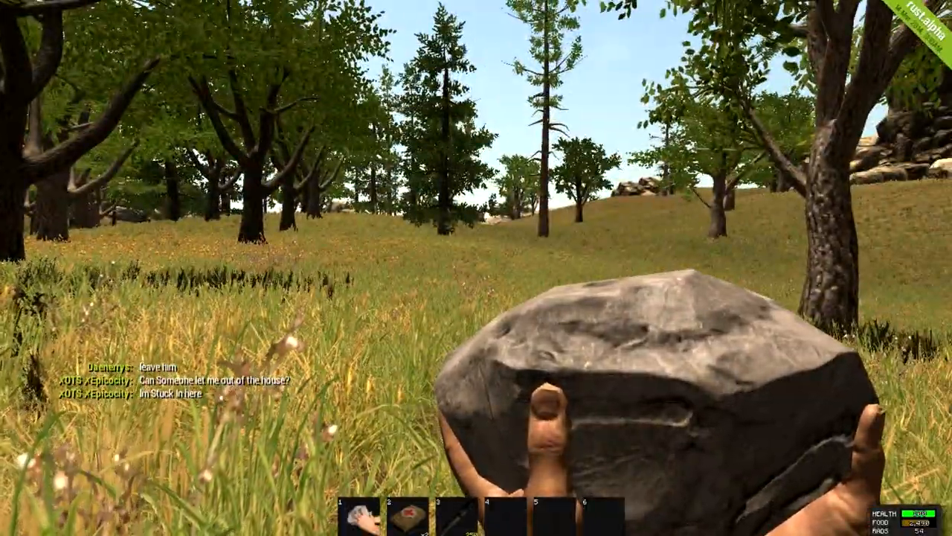
Check the inventory to confirm the wood stack has reached 76
key("tab")
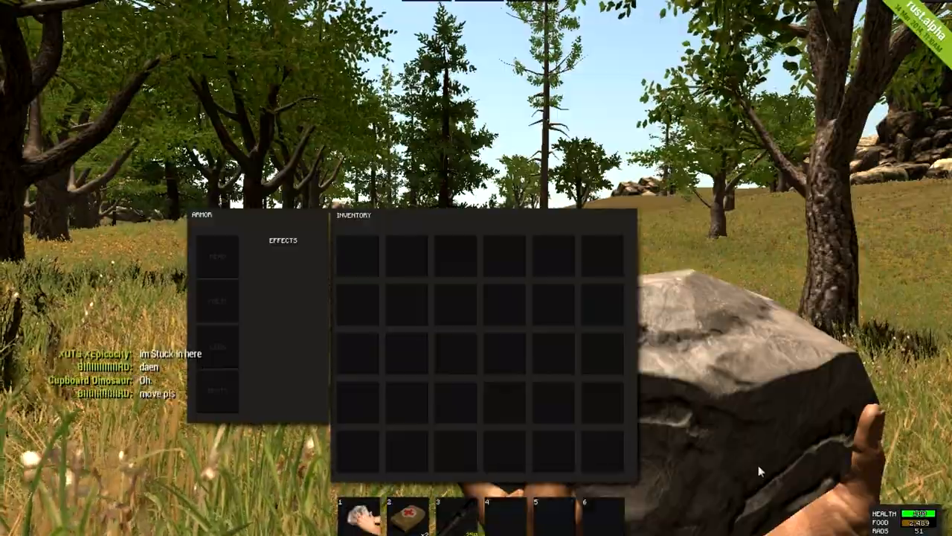
key("tab")
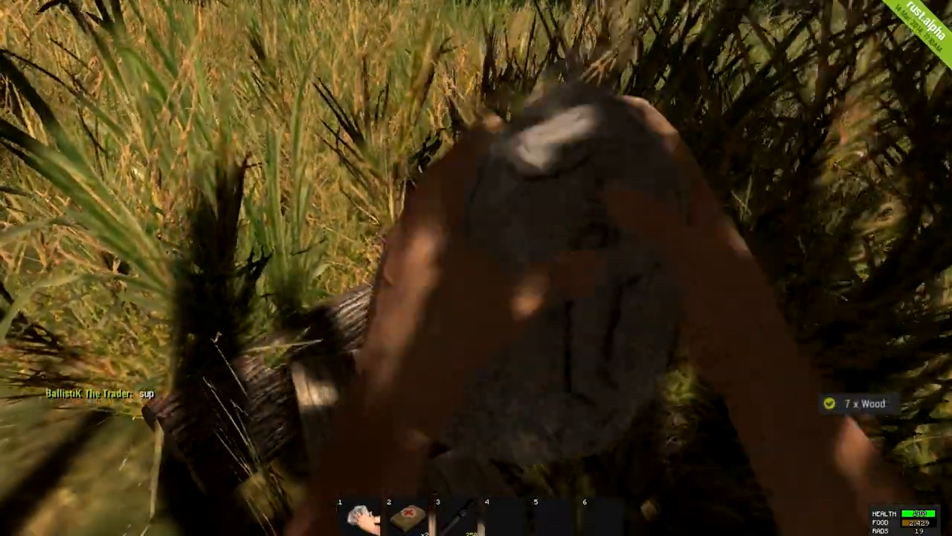
key("Tab")
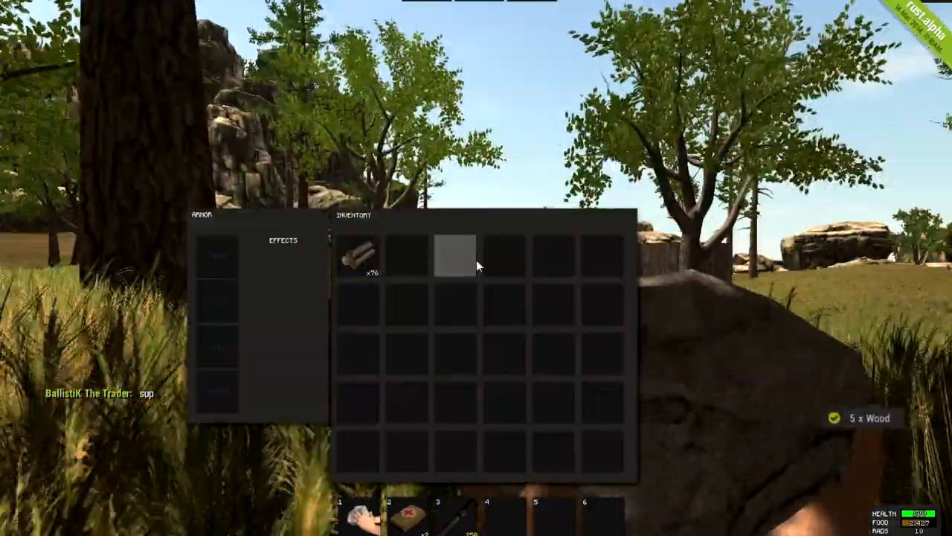
key("Tab")
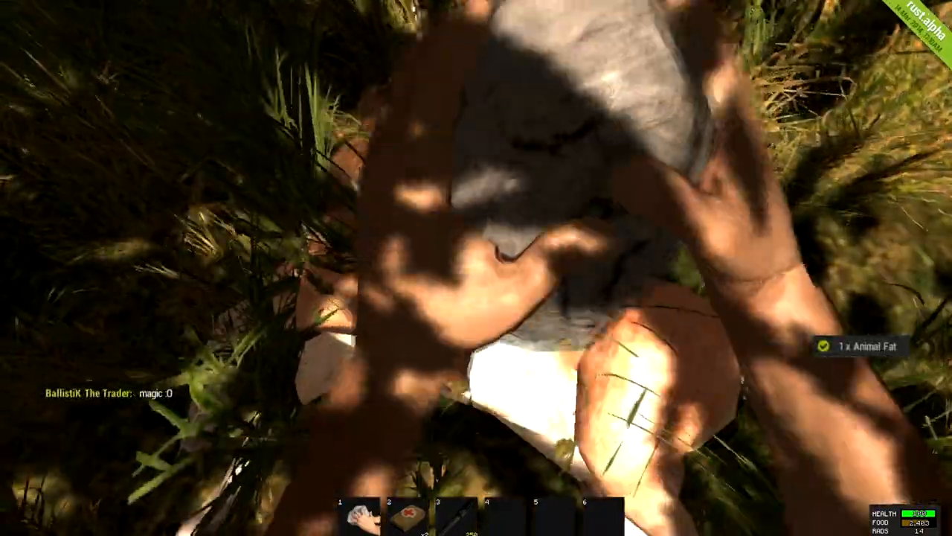
Check the inventory for the animal fat, raw meat and cloth from the carcass
key("Tab")
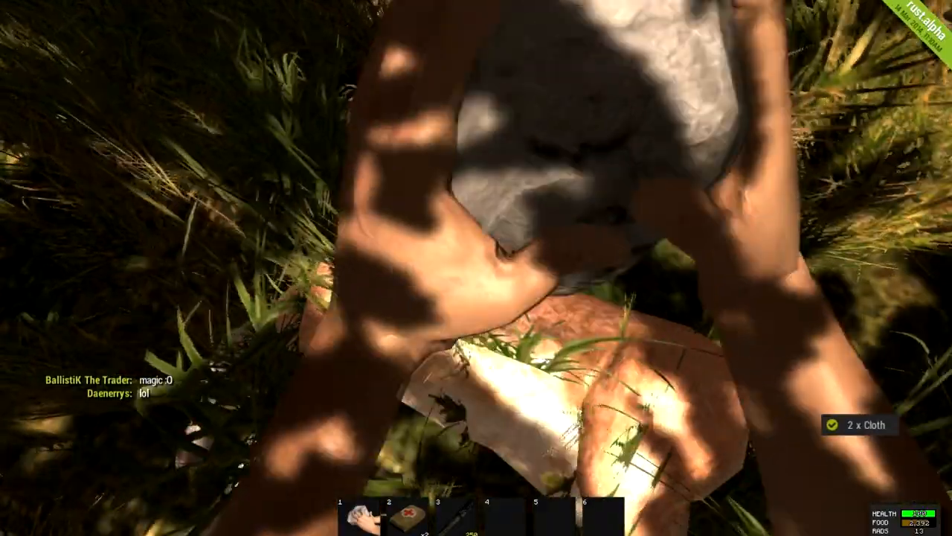
key("Tab")
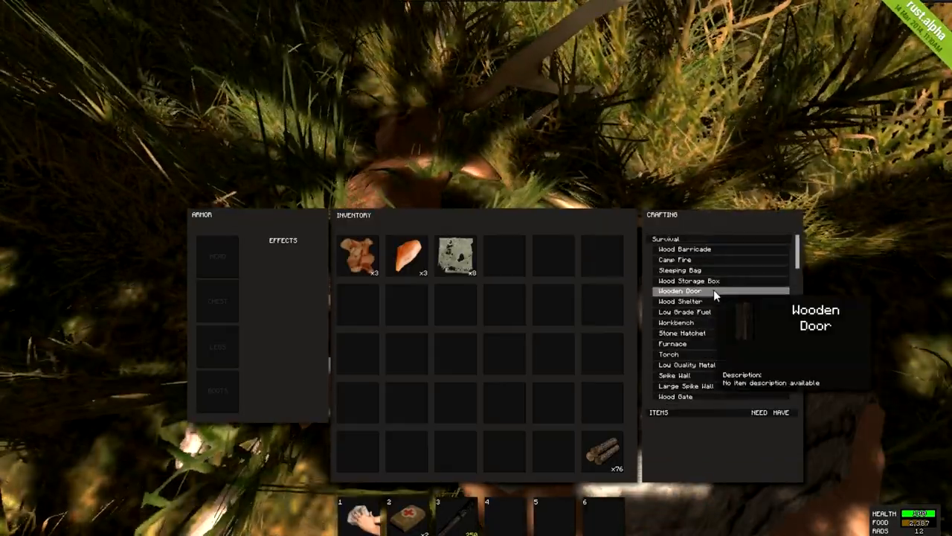
Review the Wood Shelter cost, then mine the boulder for stones and ore
left_click(680, 301)
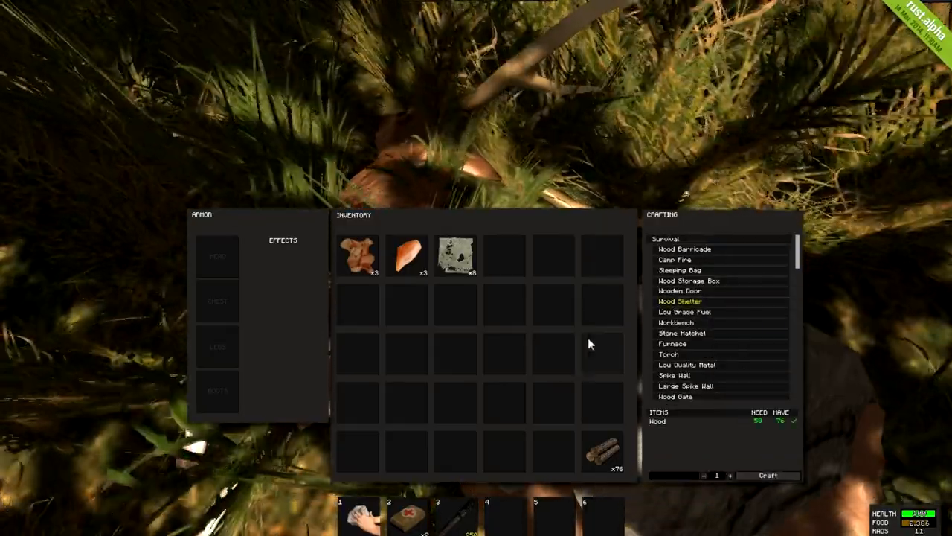
key("tab")
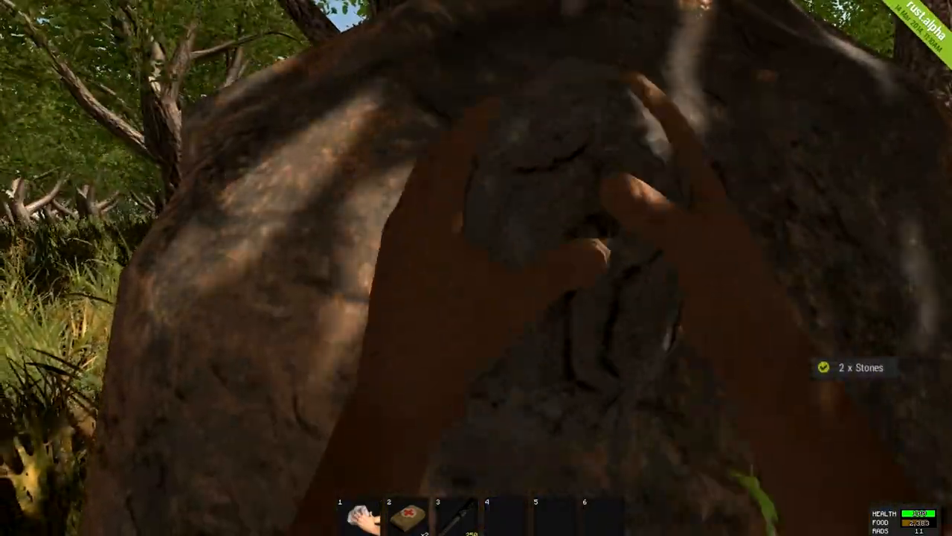
key("Tab")
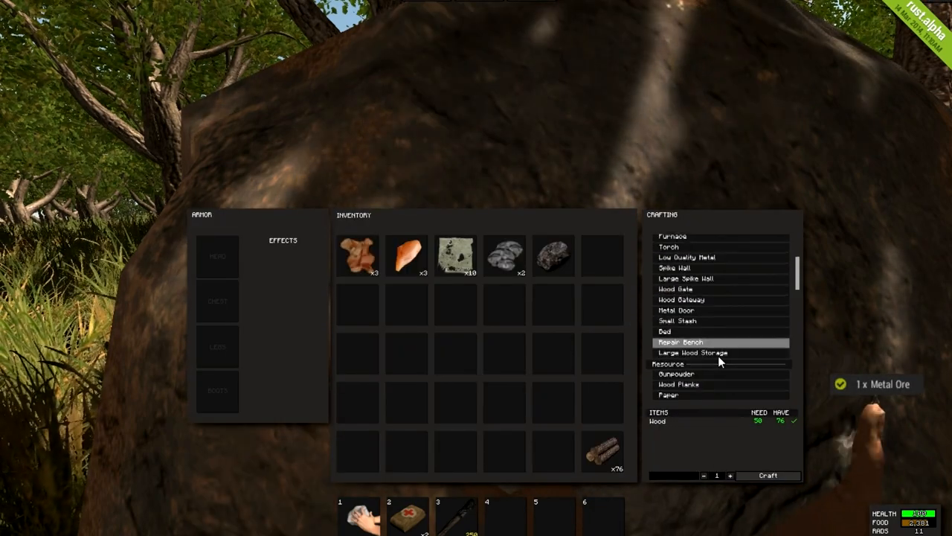
mouse_move(692, 351)
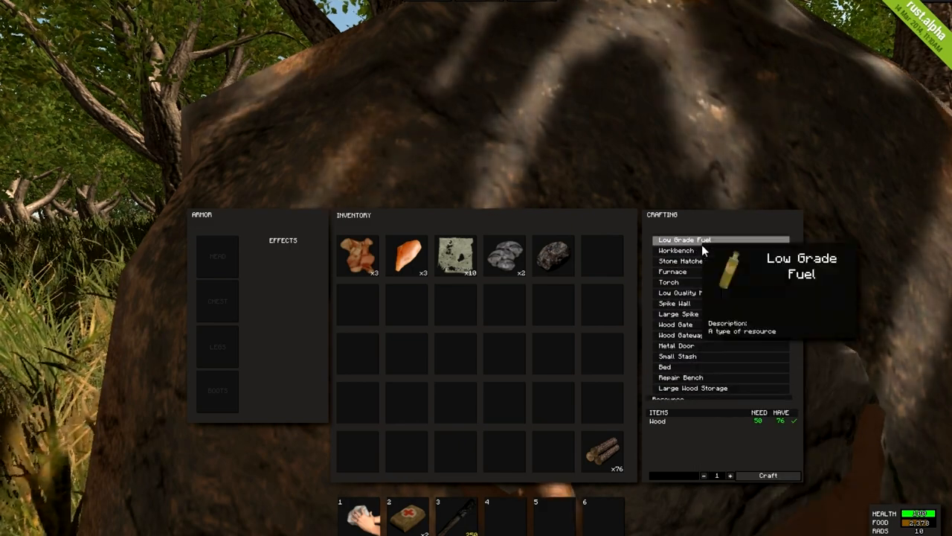
mouse_move(681, 261)
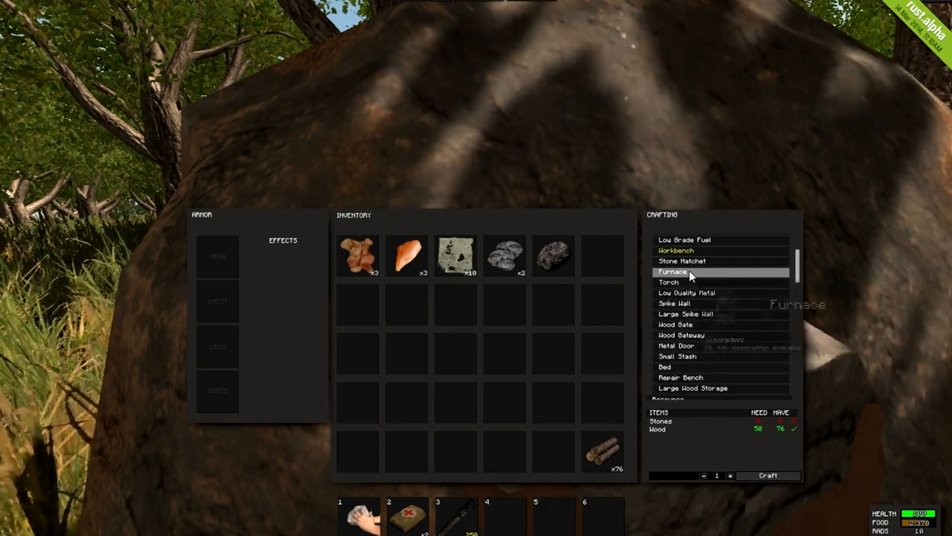
Browse the Stone Hatchet, Wood Gateway, Metal Door and Wood Pillar recipes
left_click(682, 261)
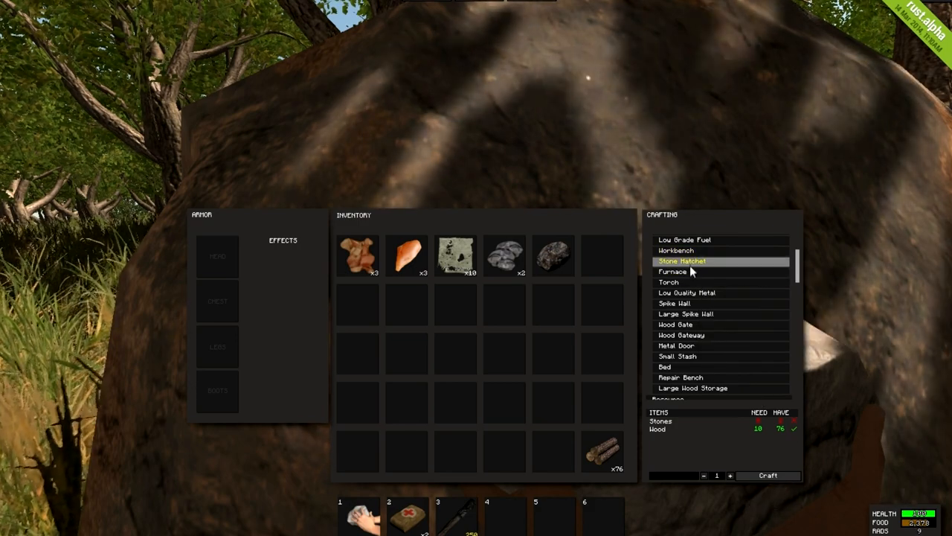
left_click(681, 335)
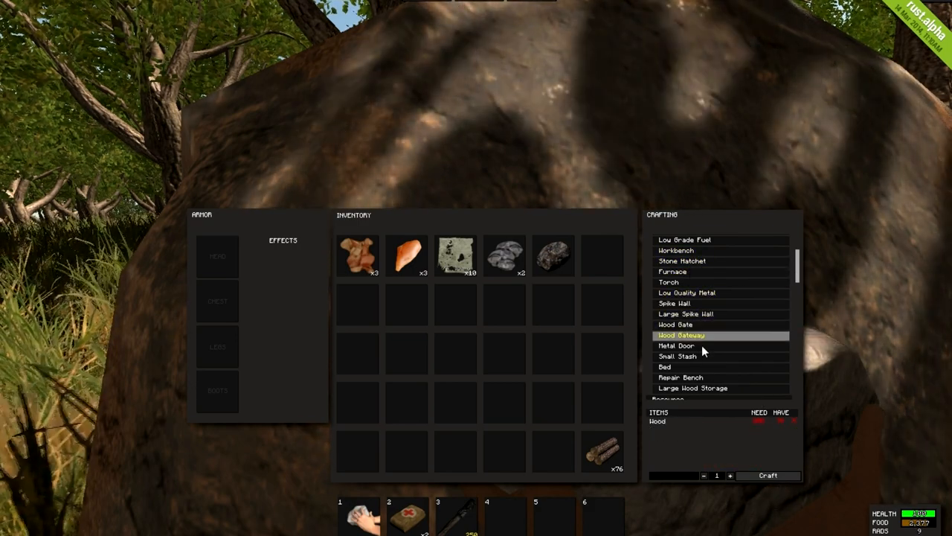
left_click(677, 346)
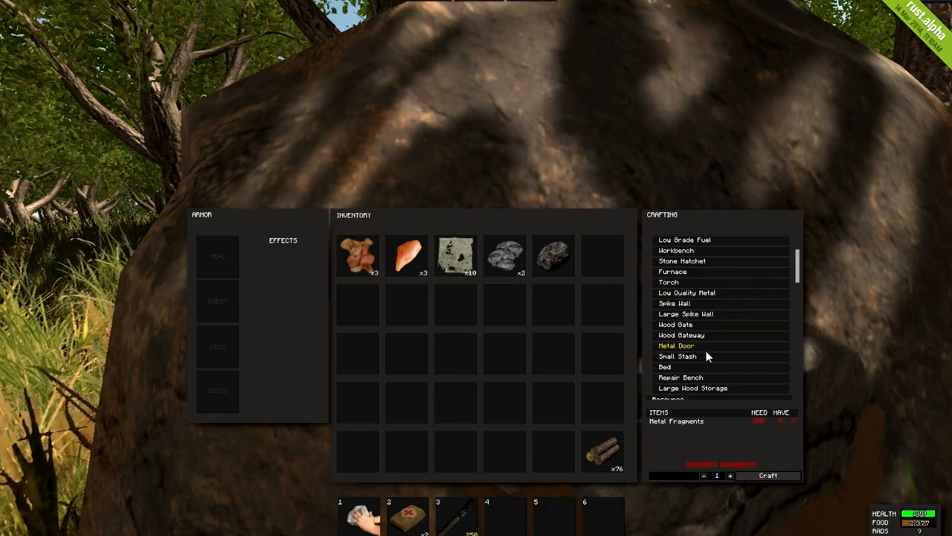
scroll("down", 3)
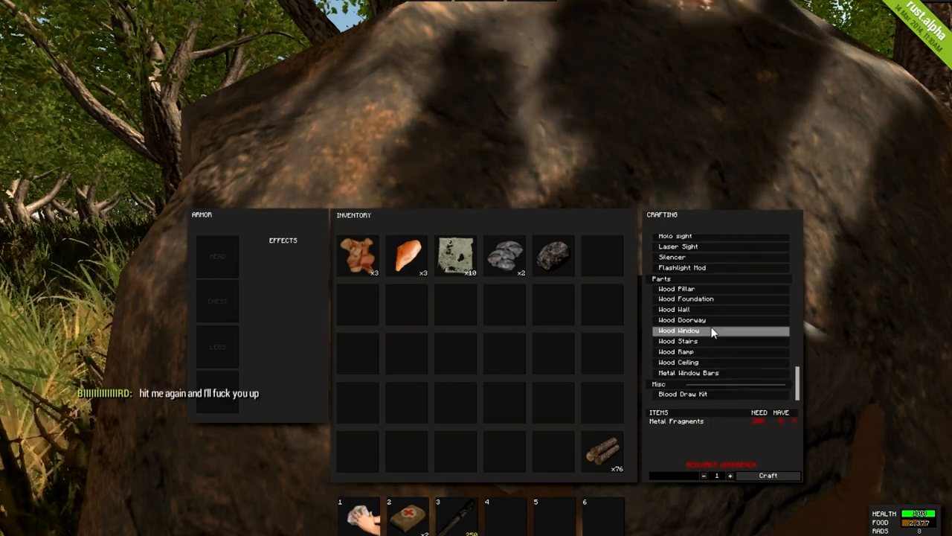
left_click(677, 288)
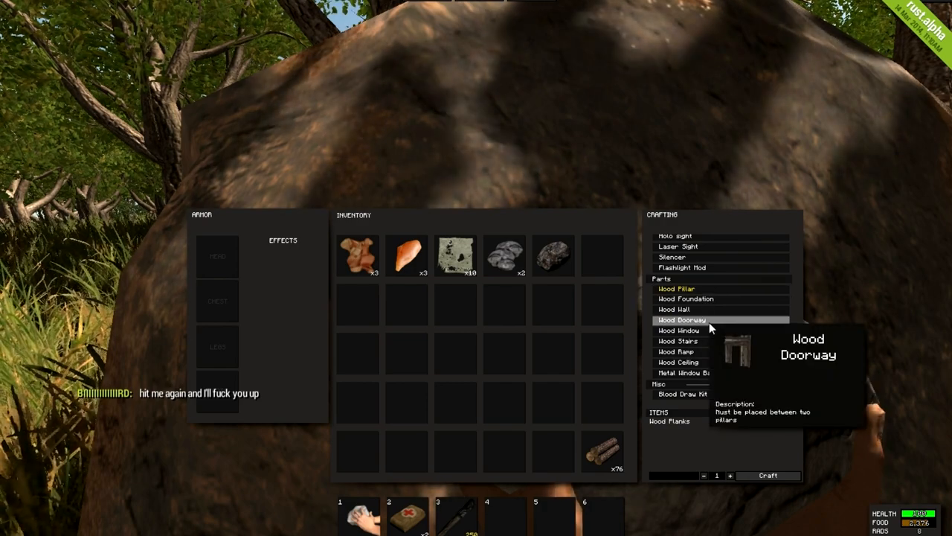
scroll("down", 3)
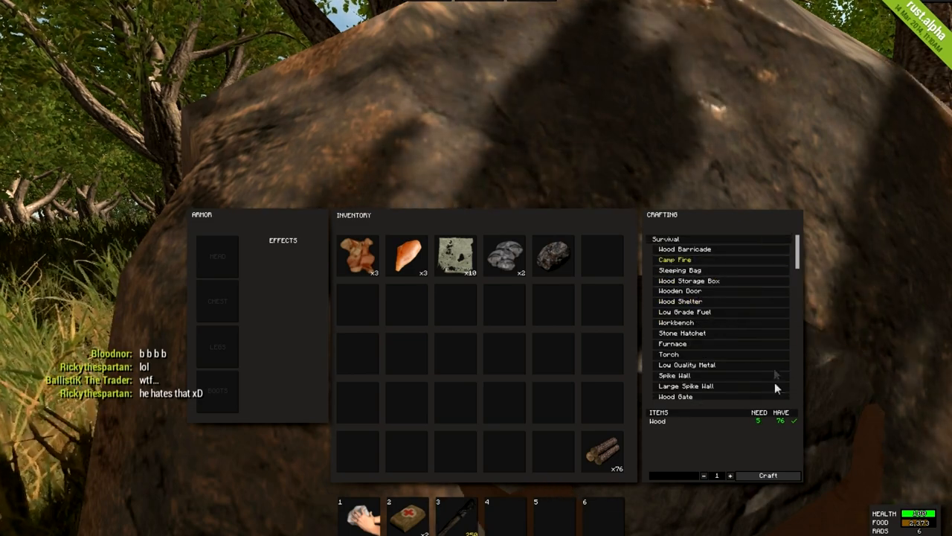
mouse_move(680, 290)
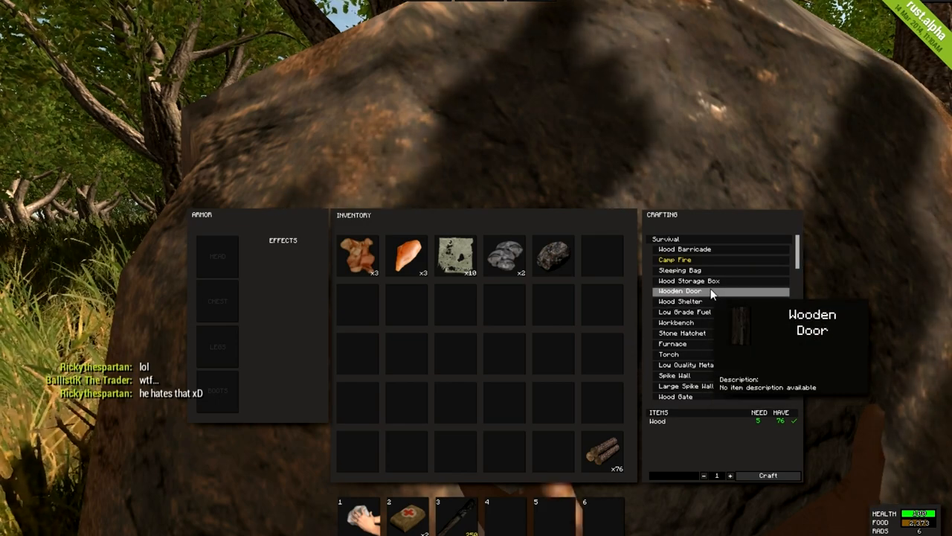
Review the Workbench recipe cost and close the inventory
left_click(675, 322)
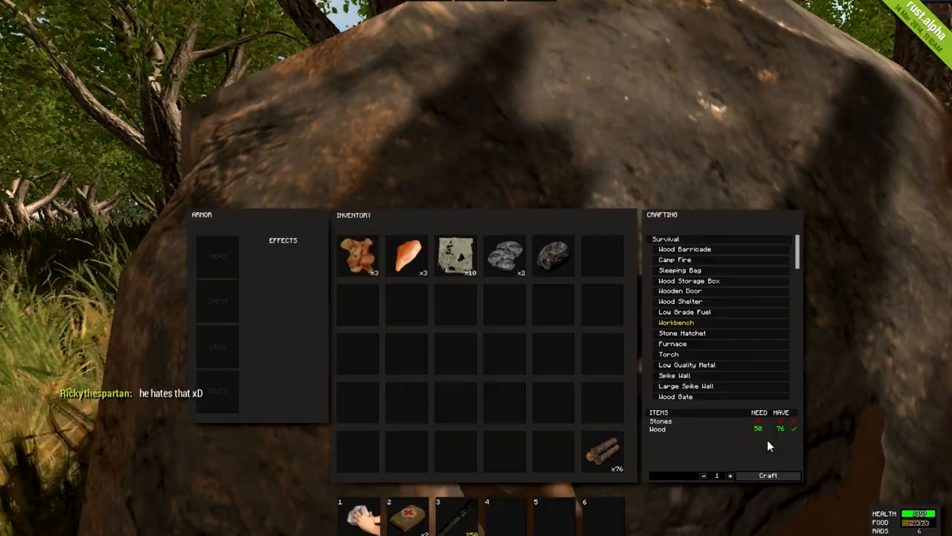
key("tab")
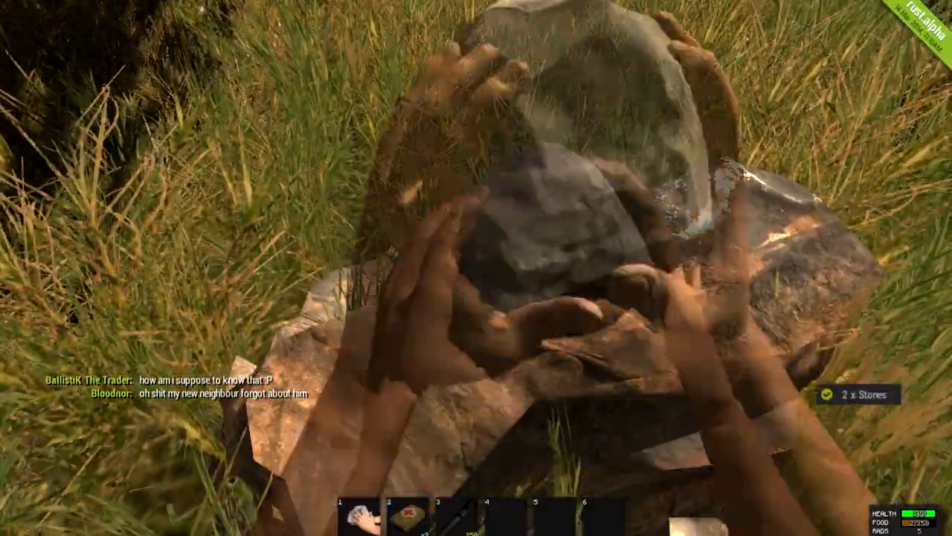
Craft a Stone Hatchet from the gathered stones and wood
key("tab")
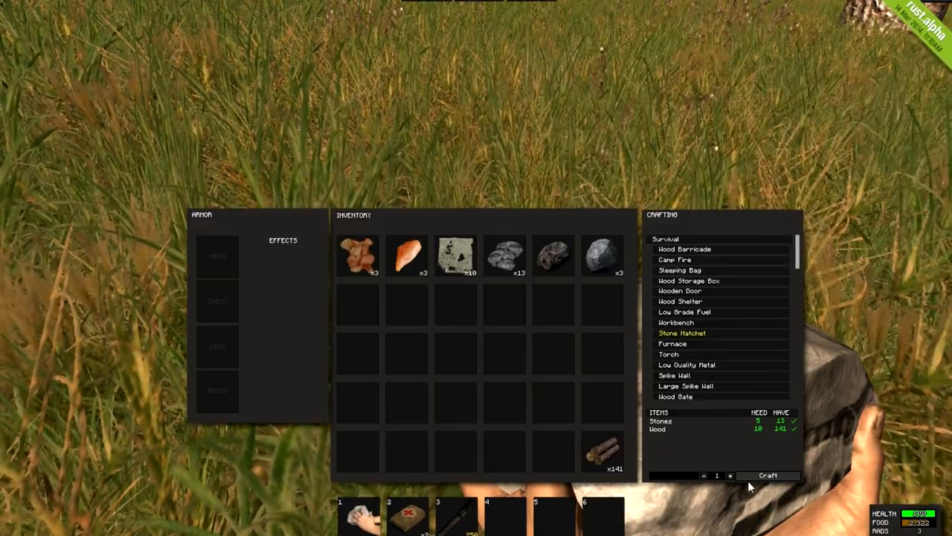
left_click(768, 475)
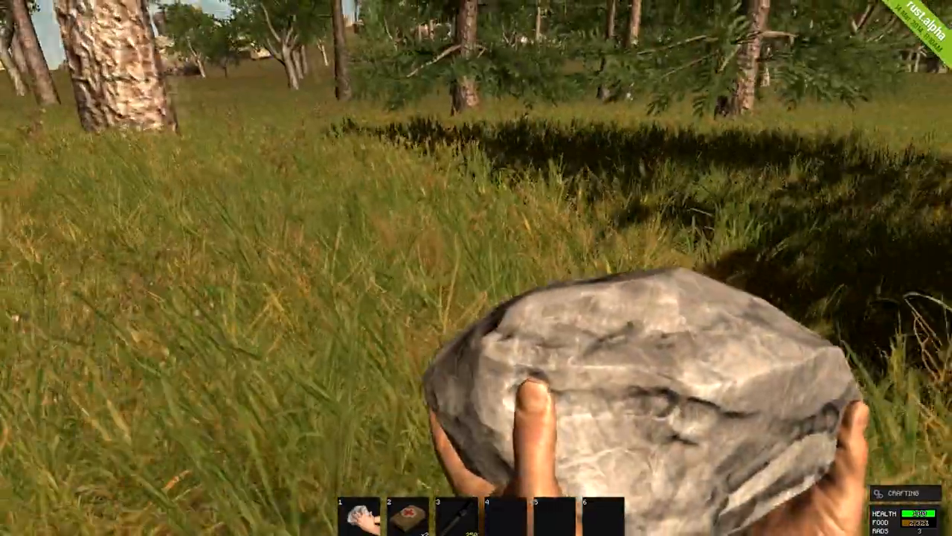
key("Tab")
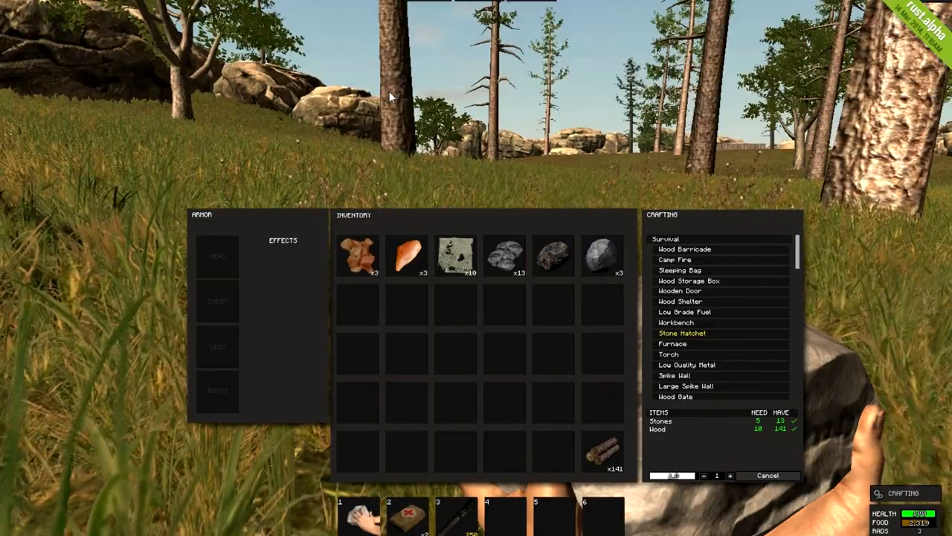
left_click(767, 475)
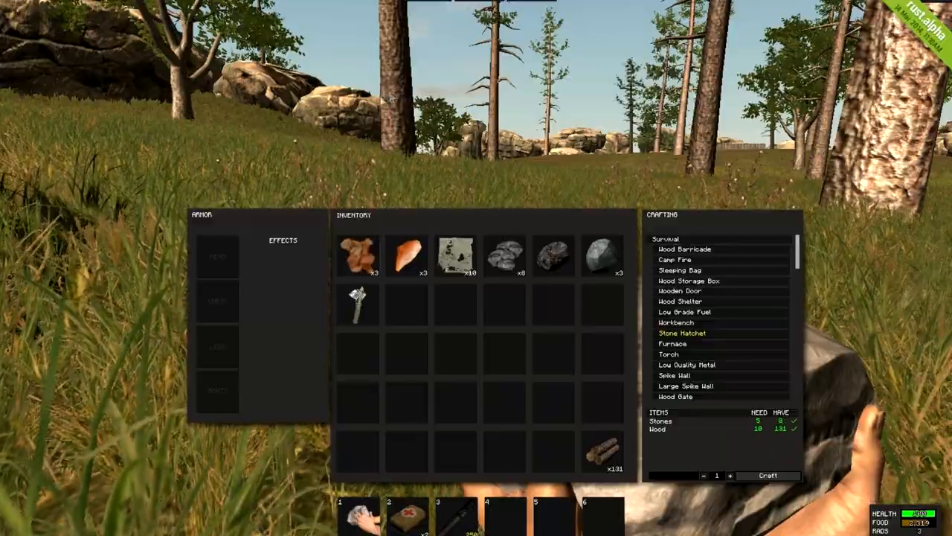
key("tab")
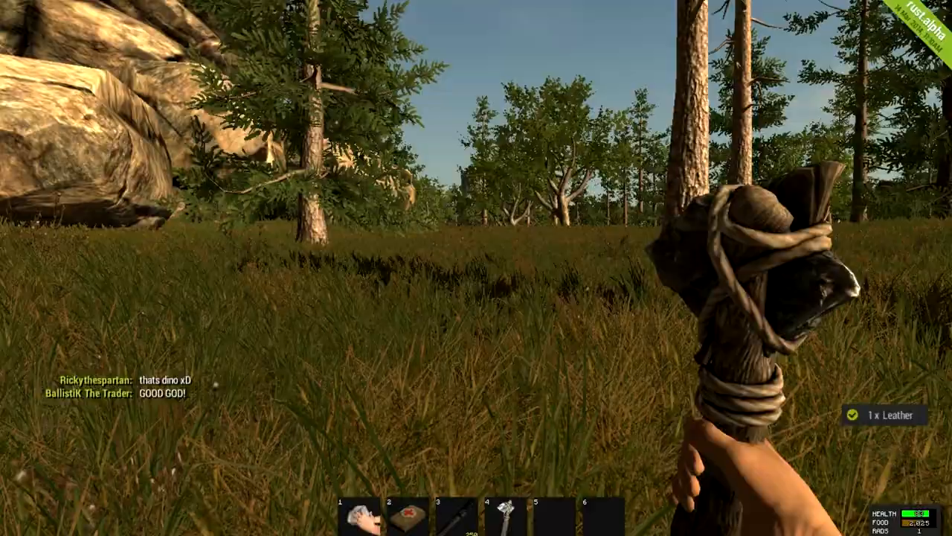
Check the inventory holding 221 wood, 26 stones, 12 ore and leather
key("Tab")
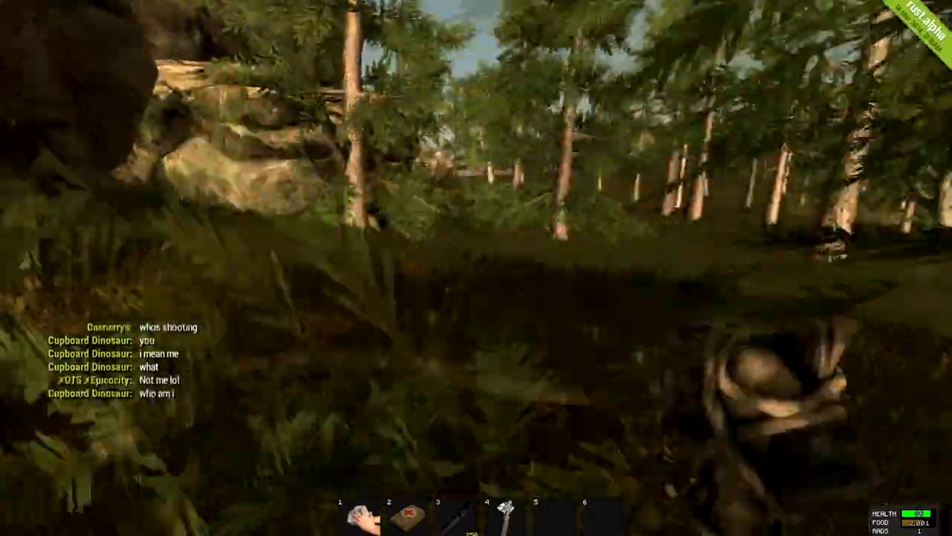
key("Tab")
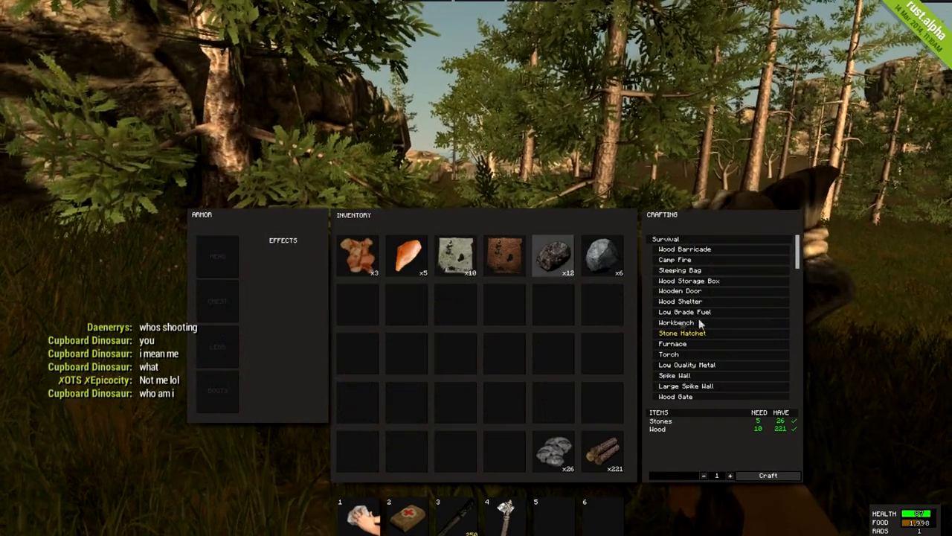
Scroll past the Workbench recipe and select the Wooden Door recipe
scroll("down", 3)
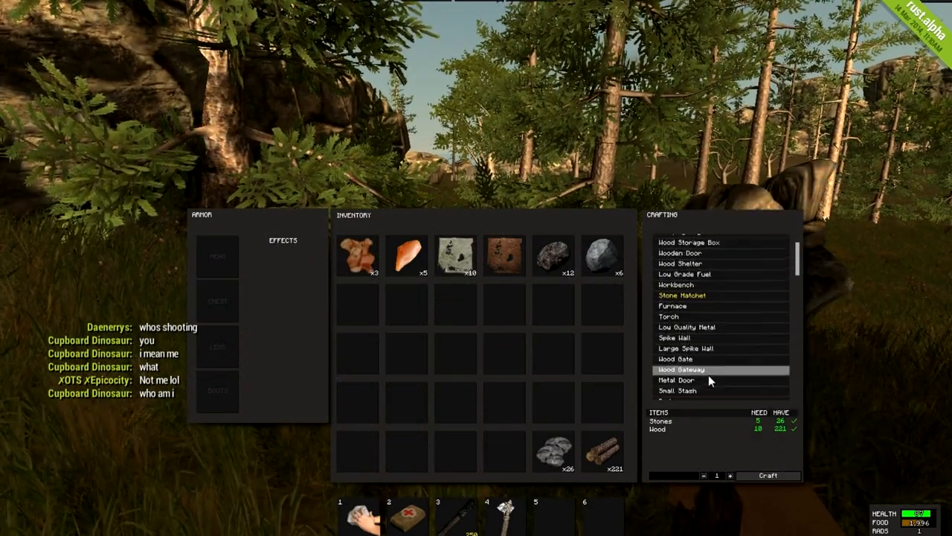
scroll("down", 3)
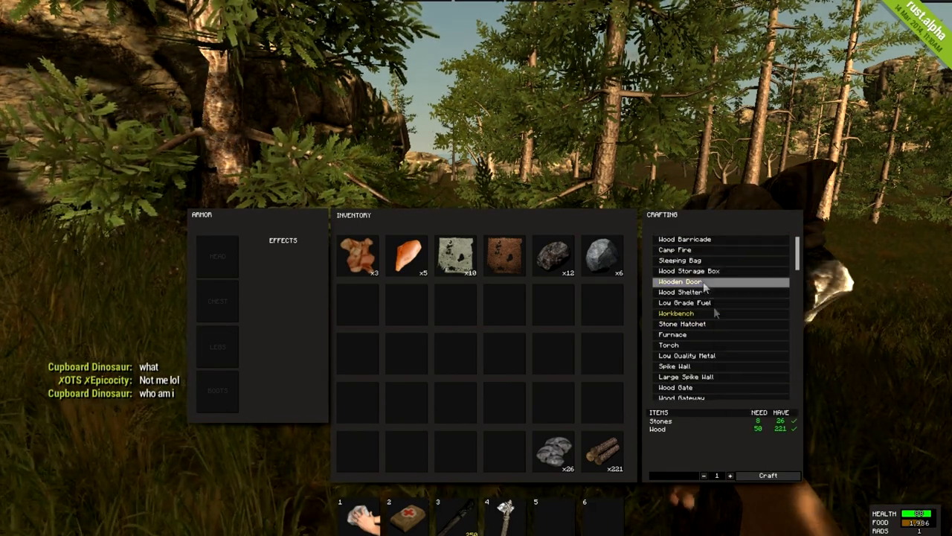
left_click(767, 476)
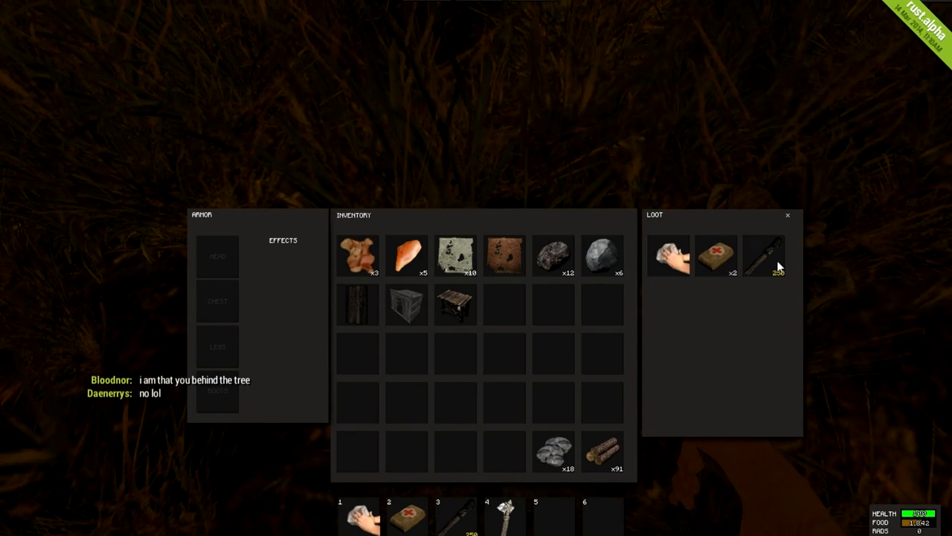
Take the looted weapon from the Loot panel into the inventory
left_click_drag(764, 255, 505, 452)
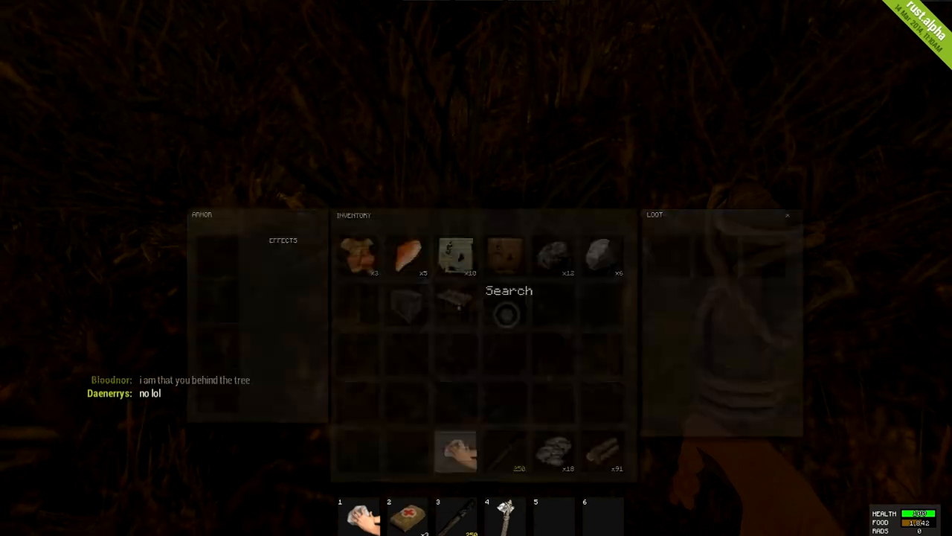
key("tab")
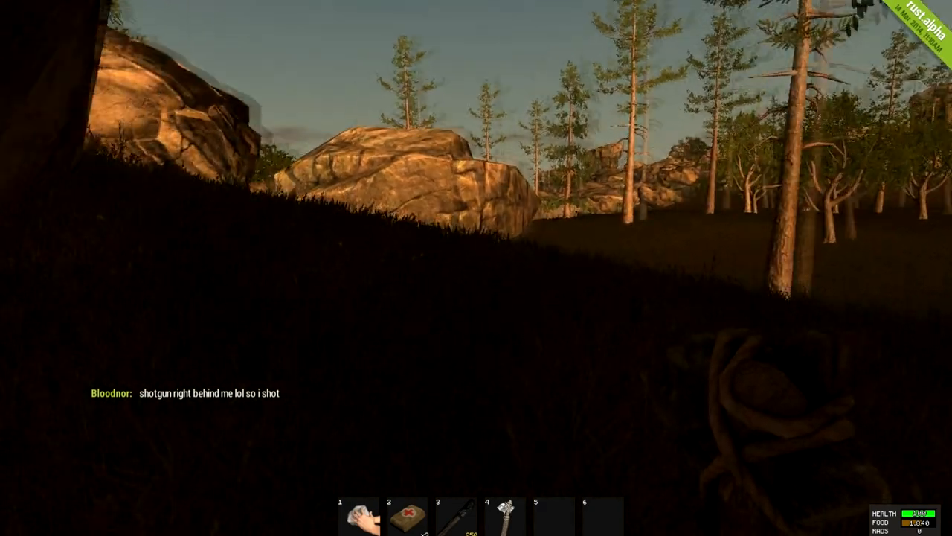
mouse_move(476, 223)
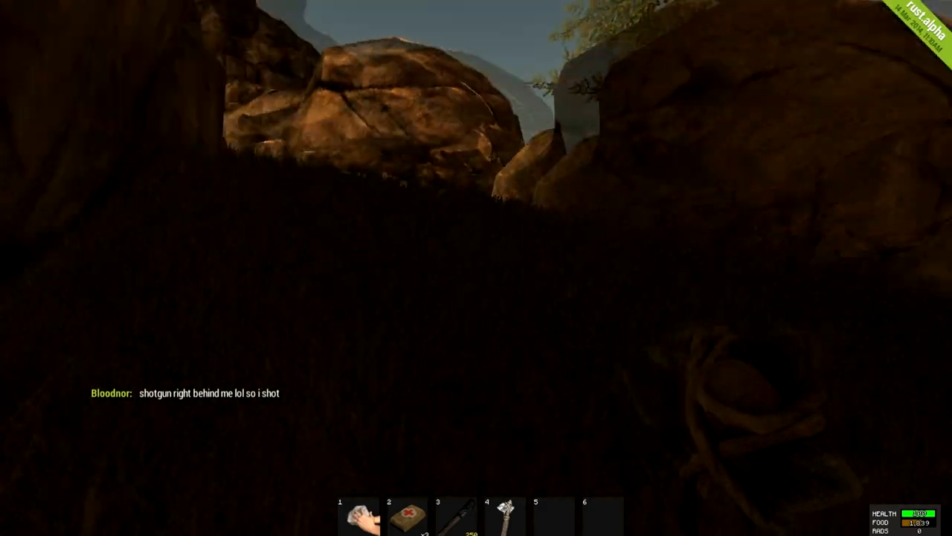
mouse_move(476, 223)
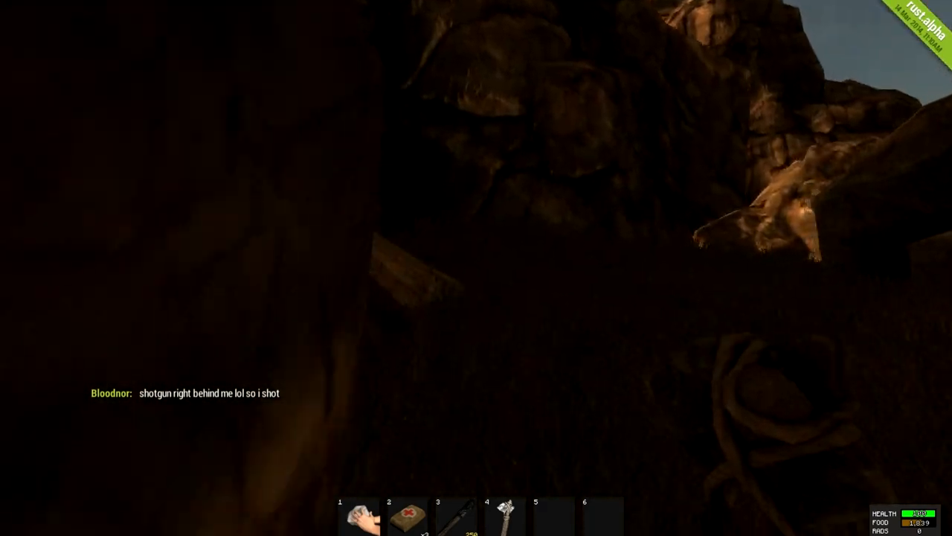
Move the Wood Shelter into hotbar slot 6 for placement
key("Tab")
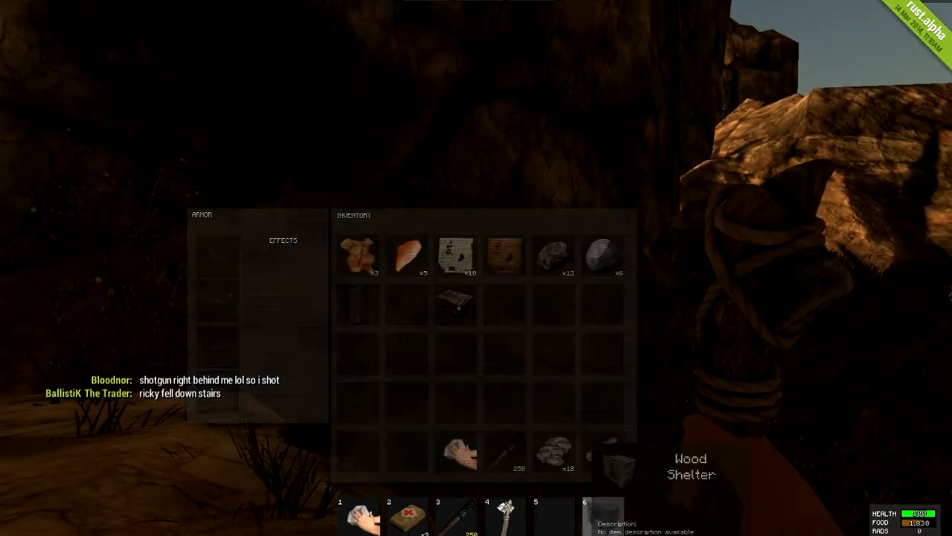
key("tab")
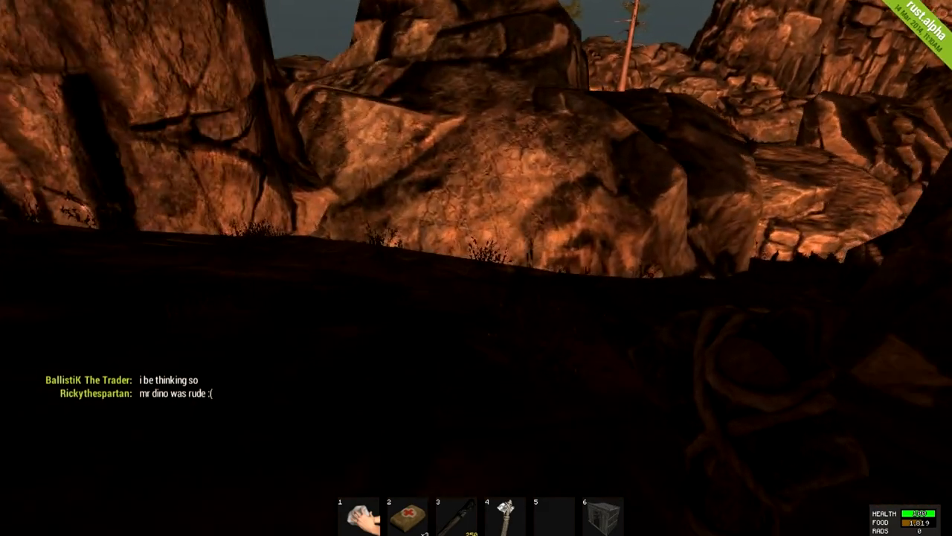
mouse_move(476, 268)
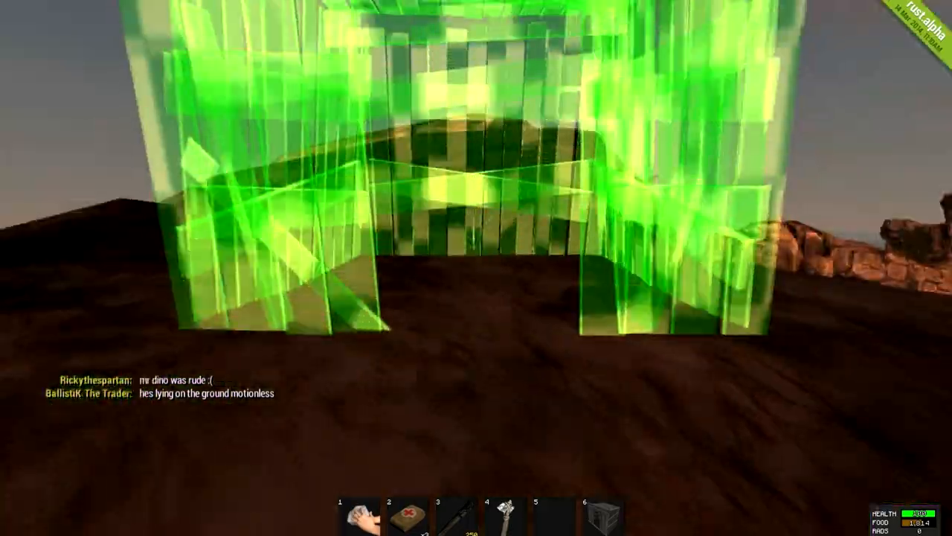
mouse_move(476, 268)
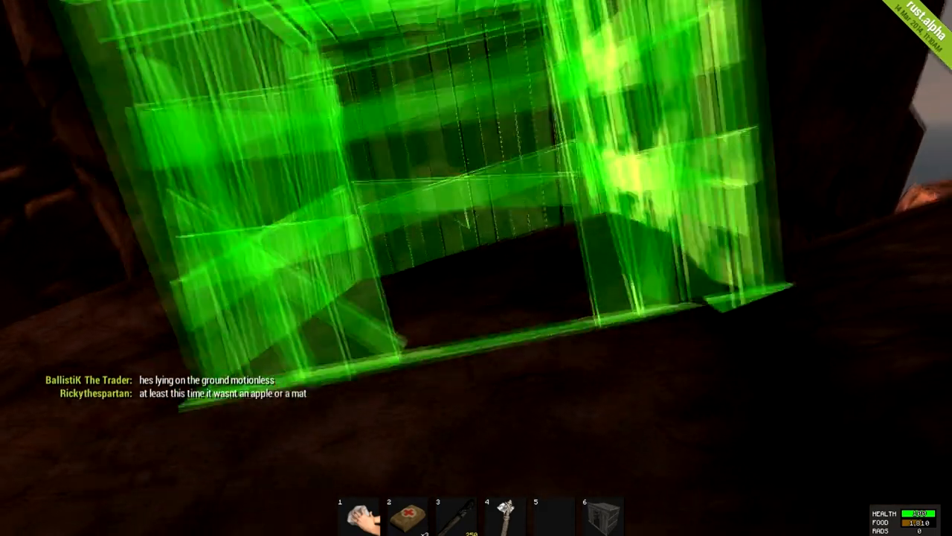
Place the Workbench inside the shelter and the Wooden Door in the doorway via hotbar slot 5
key("Tab")
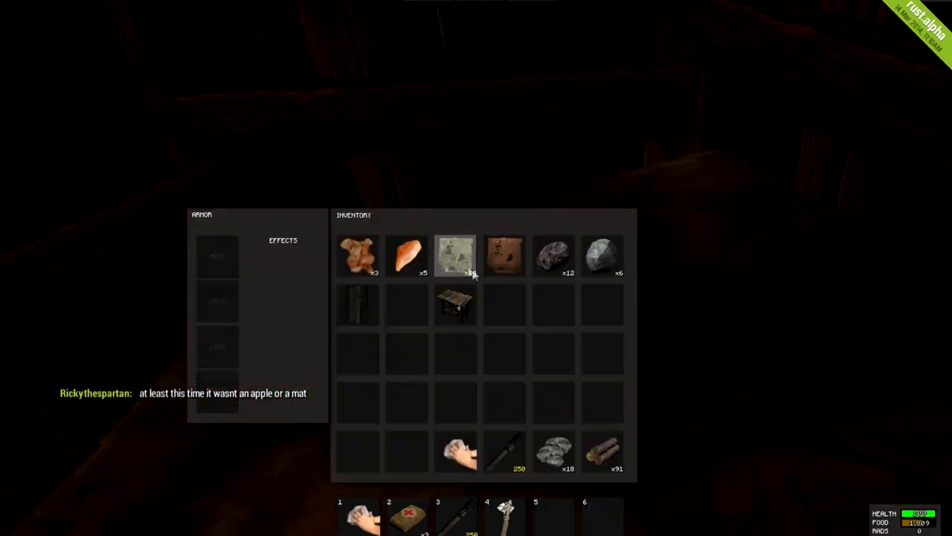
key("Tab")
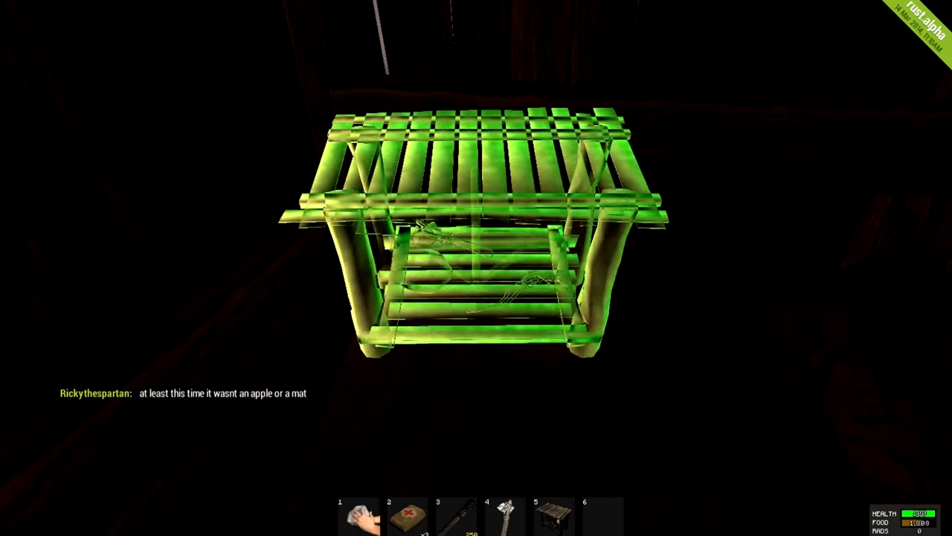
key("Tab")
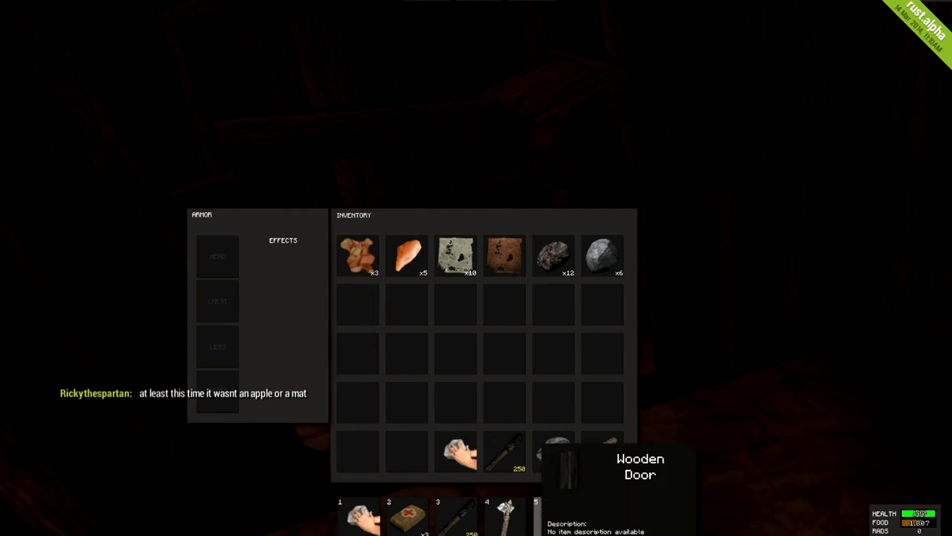
key("tab")
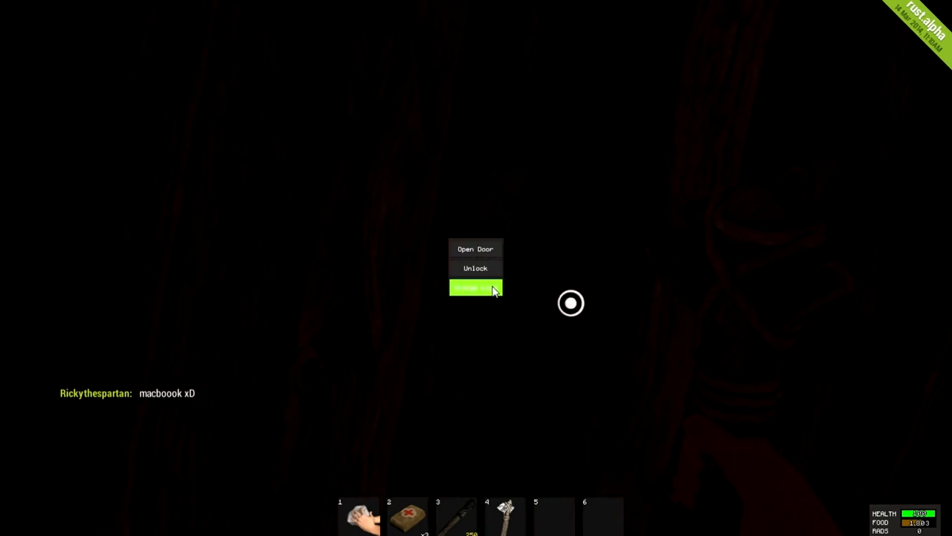
Change the wooden door's lock code to 1337, confirm, then open the door
left_click(476, 289)
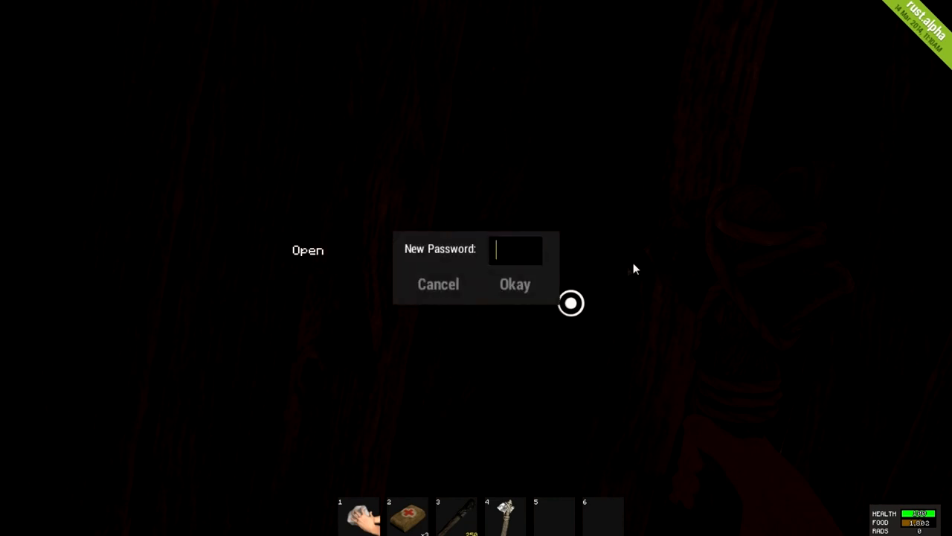
type("1337")
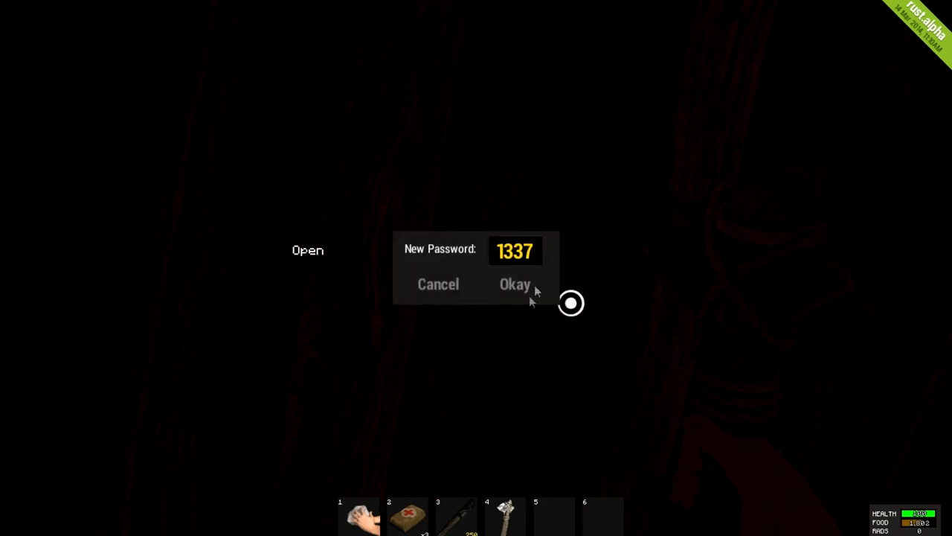
left_click(515, 284)
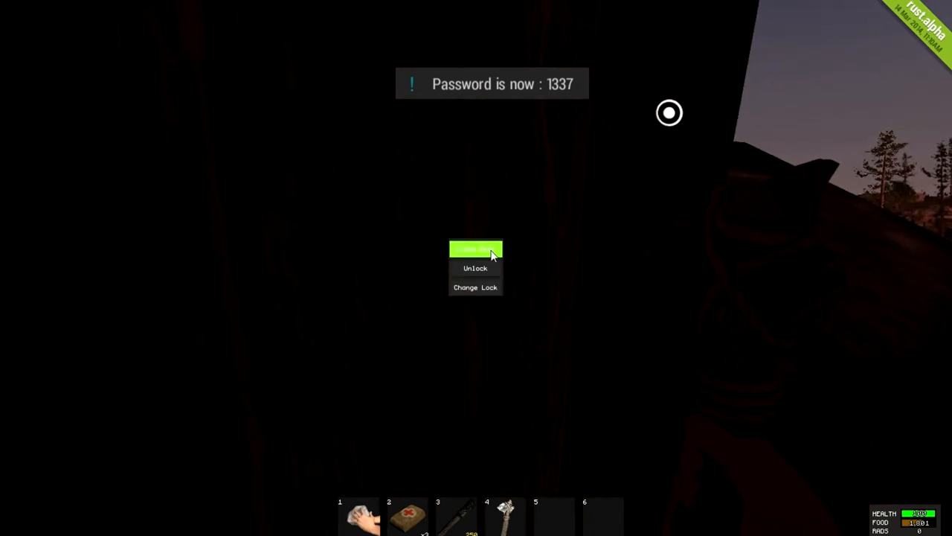
left_click(476, 249)
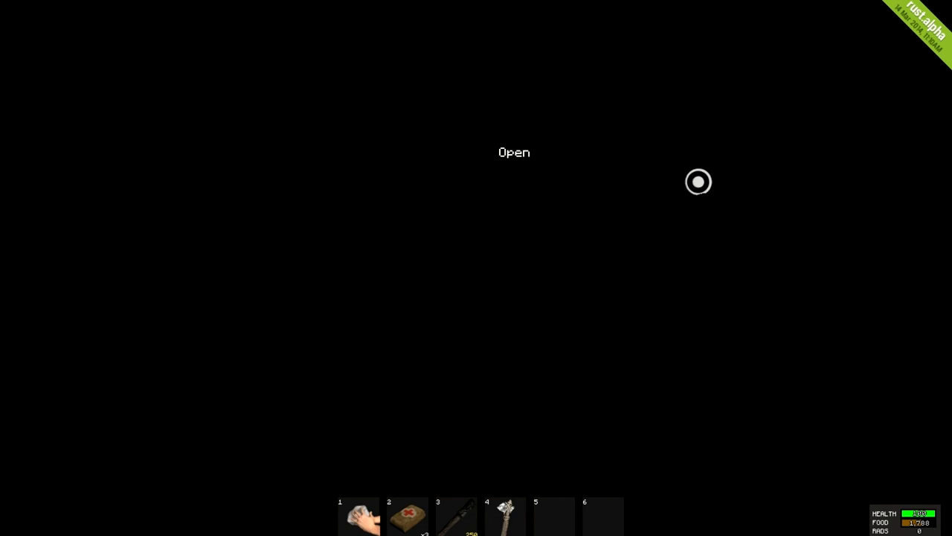
Bring up the inventory's crafting list showing the Workbench recipe
key("tab")
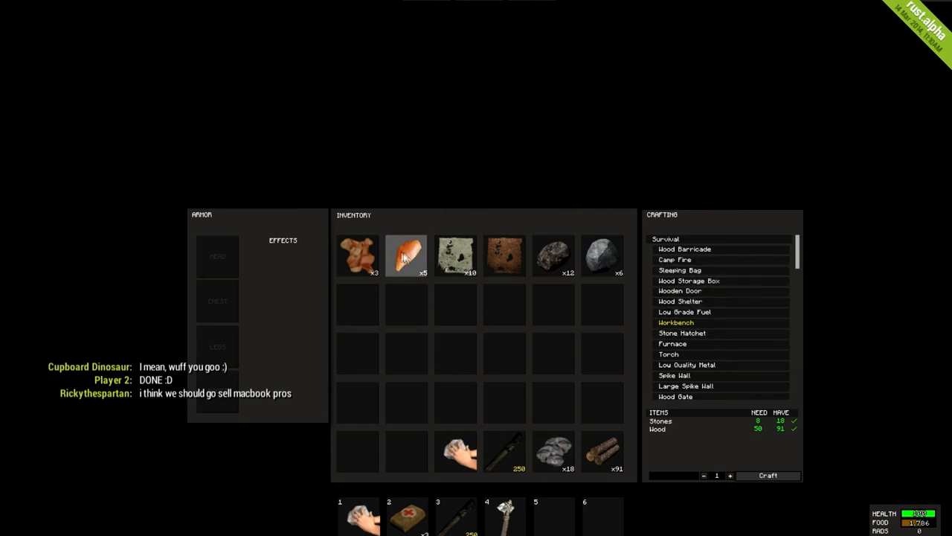
Craft one Camp Fire from the crafting list and close the inventory
left_click(768, 476)
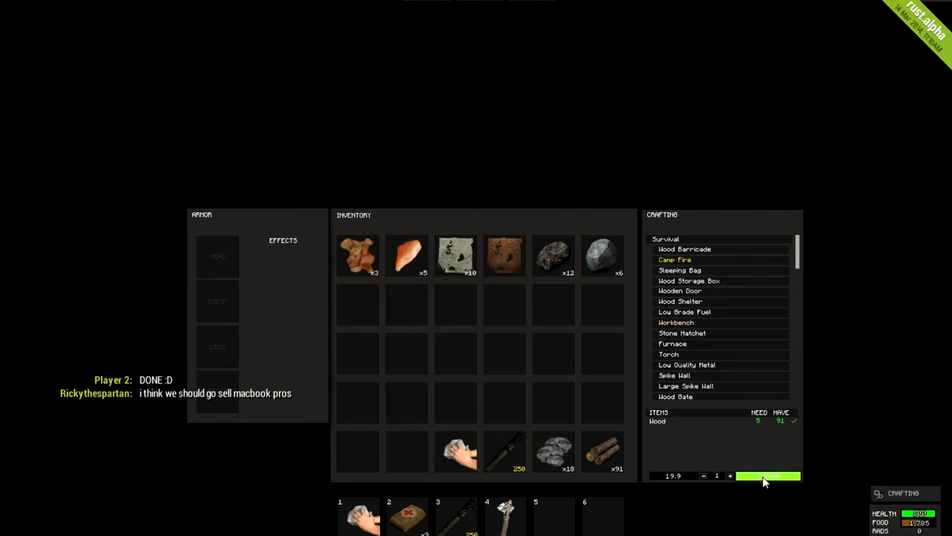
left_click(768, 475)
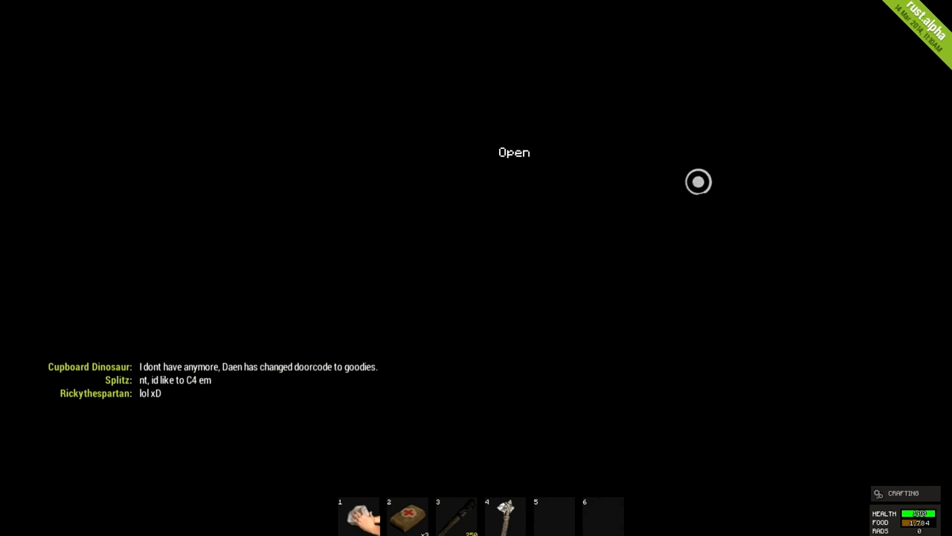
key("tab")
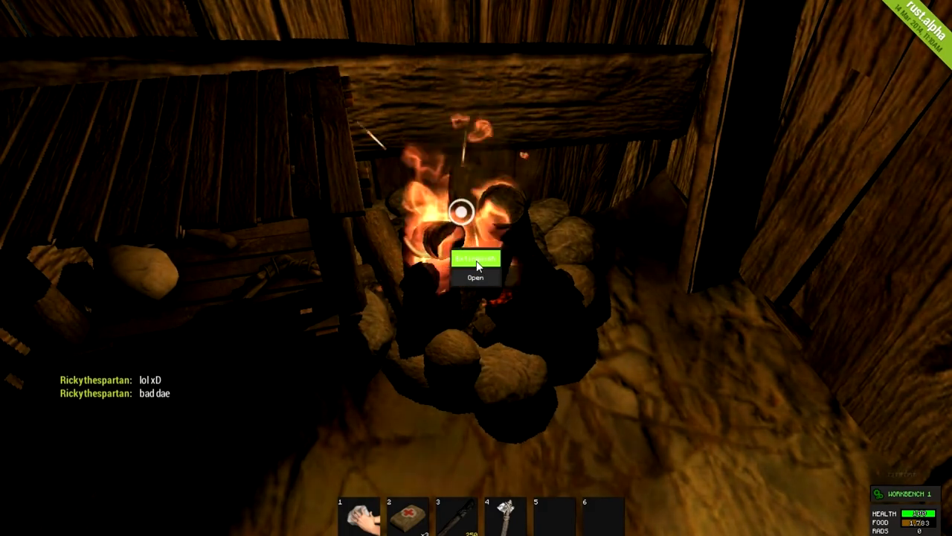
Light the camp fire placed inside the wooden shelter
left_click(474, 276)
type("Hey guys I")
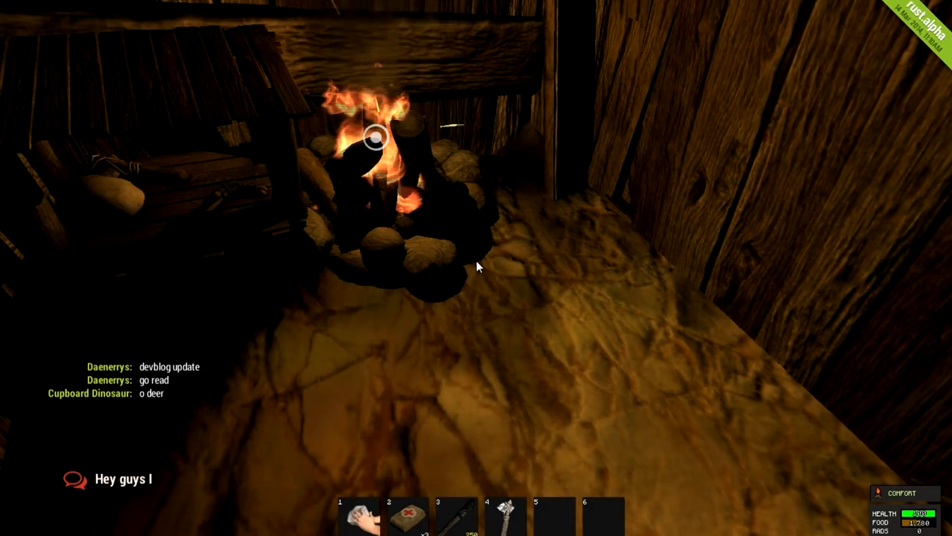
Type a chat message saying the player is new and asking for help, with thanks
type("'m new, please can someone help m")
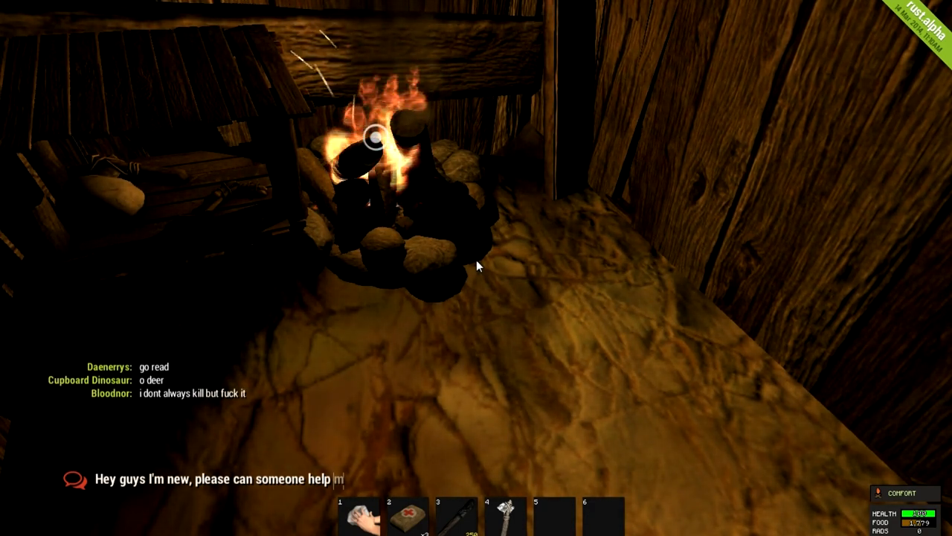
type("e? Thanks alo")
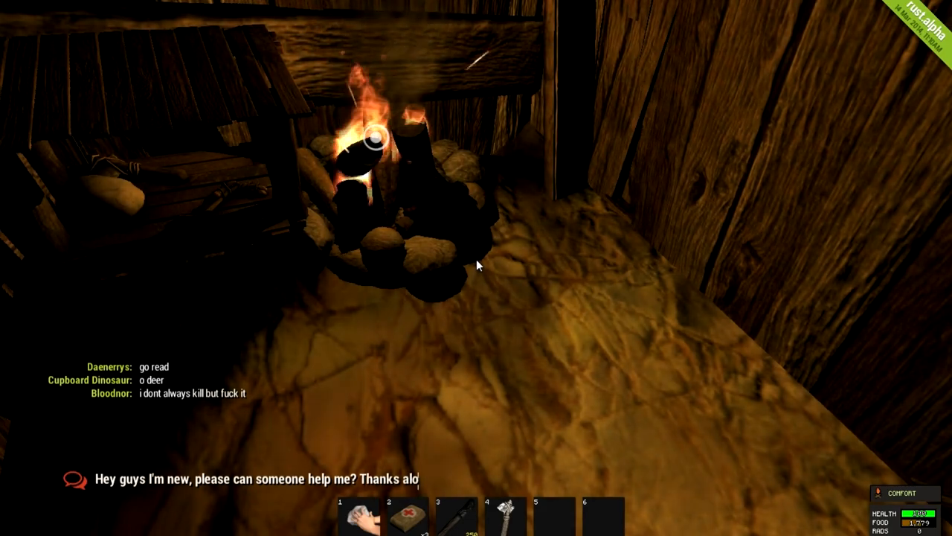